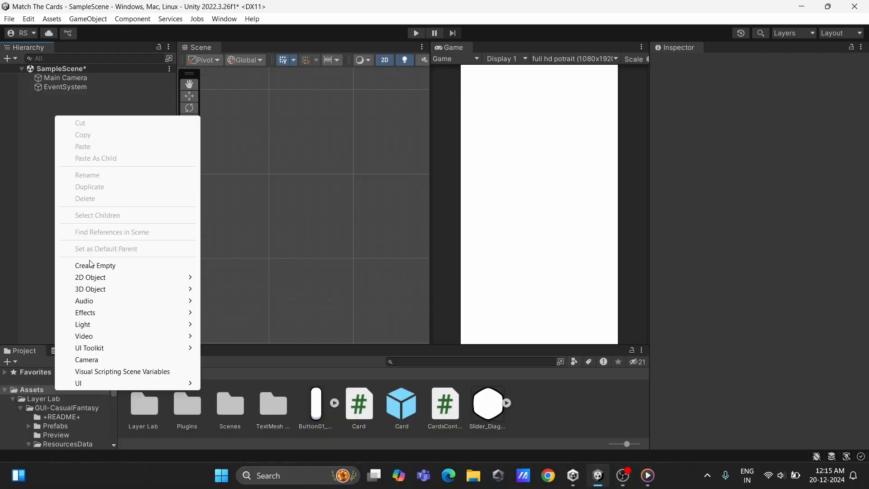
Create a Canvas holding a white Card image sized 200 by 210, then add GridContainer.
{"action": "left_click", "coordinate": [78, 383]}
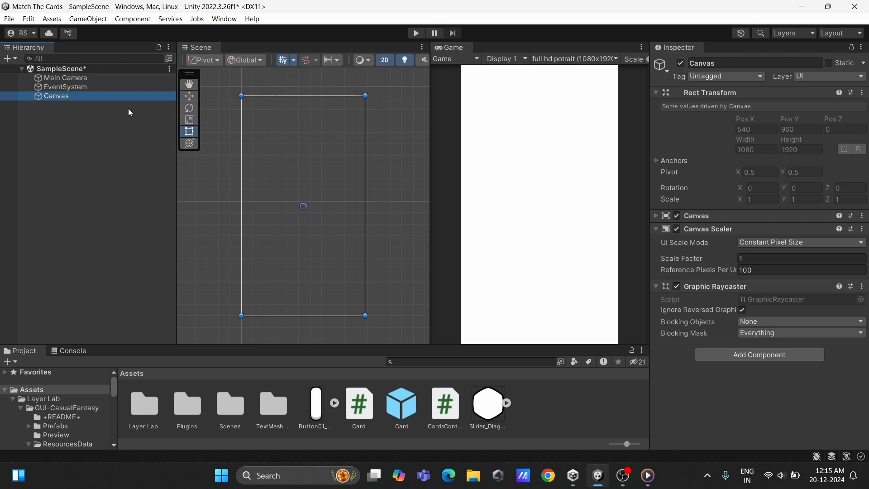
{"action": "right_click", "coordinate": [55, 96]}
{"action": "type", "text": "1"}
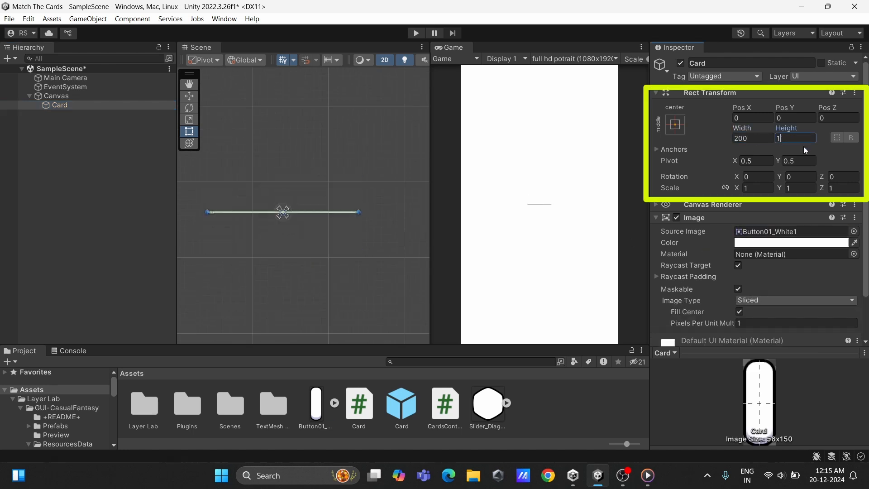
{"action": "type", "text": "210"}
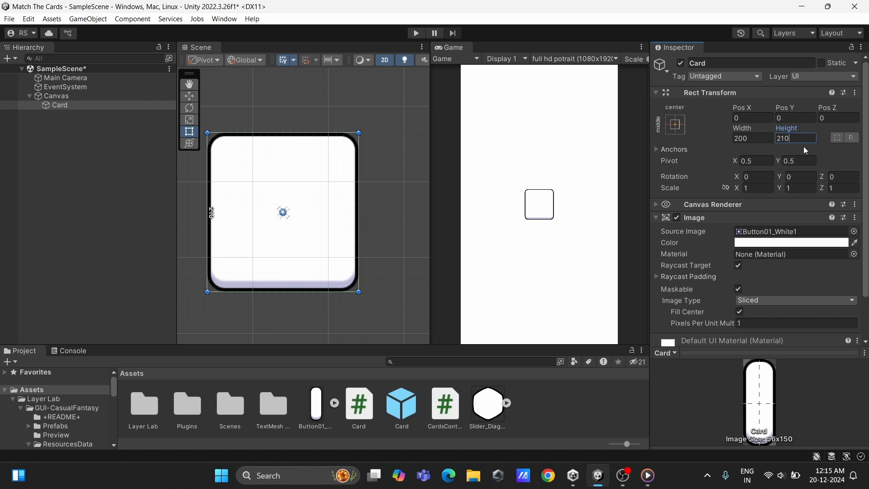
{"action": "mouse_move", "coordinate": [770, 201]}
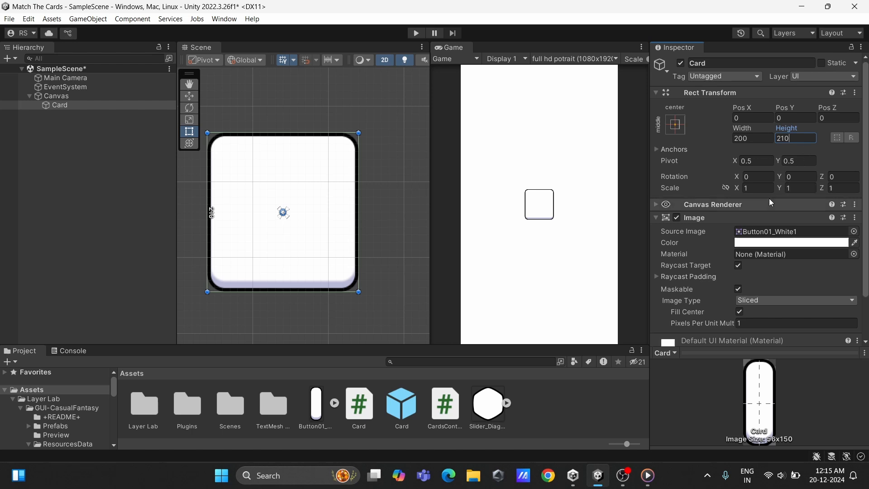
{"action": "right_click", "coordinate": [59, 104]}
{"action": "type", "text": "gr"}
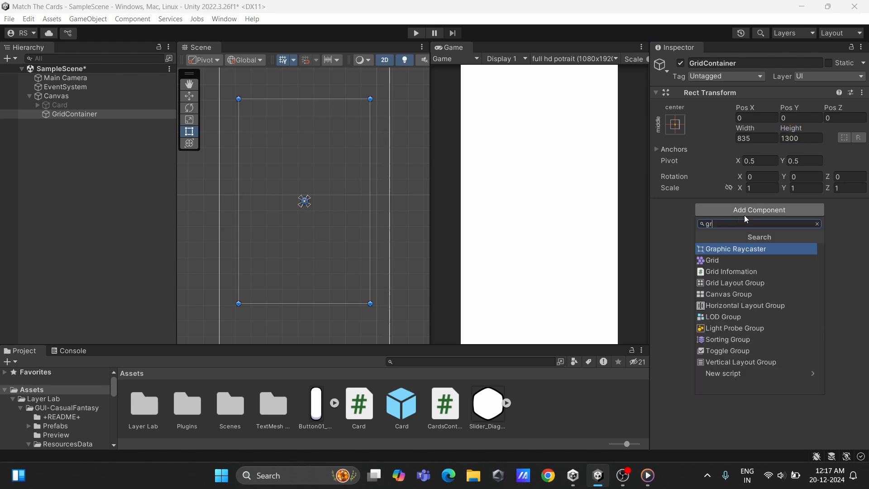
Give GridContainer a Grid Layout Group: 200×210 cells, middle-centre alignment, 3 fixed columns, spacing 30.
{"action": "left_click", "coordinate": [59, 106]}
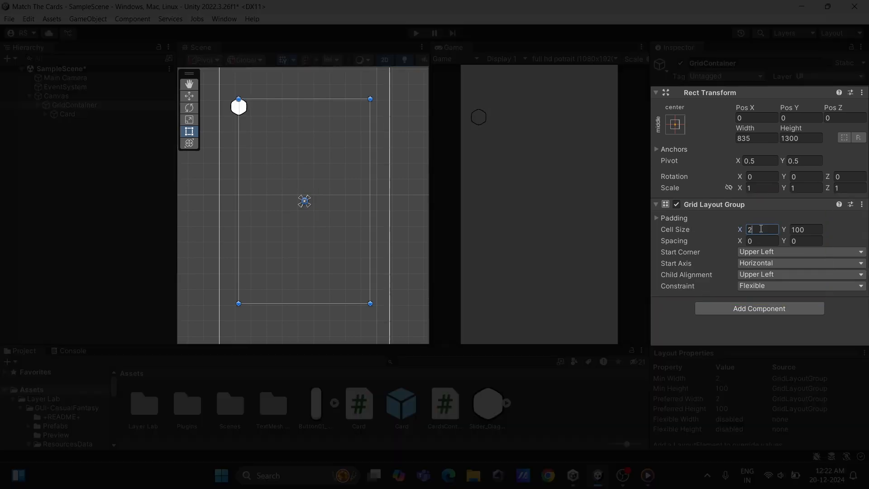
{"action": "type", "text": "200"}
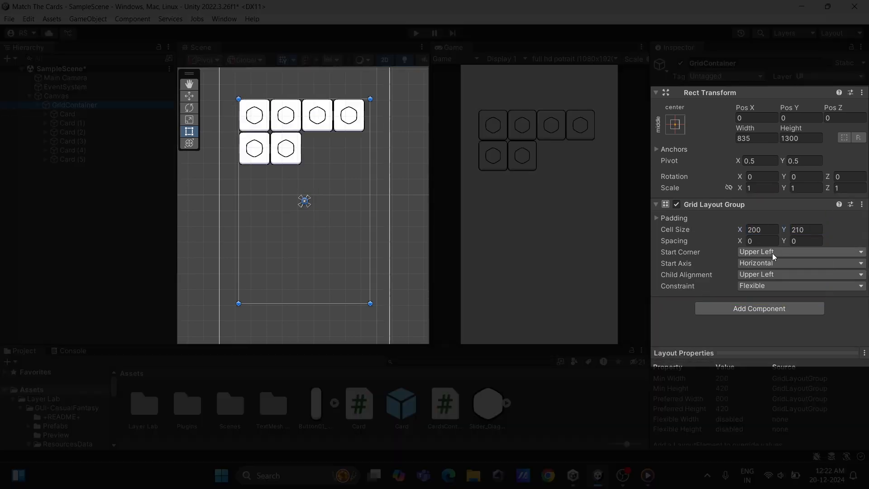
{"action": "left_click", "coordinate": [798, 274]}
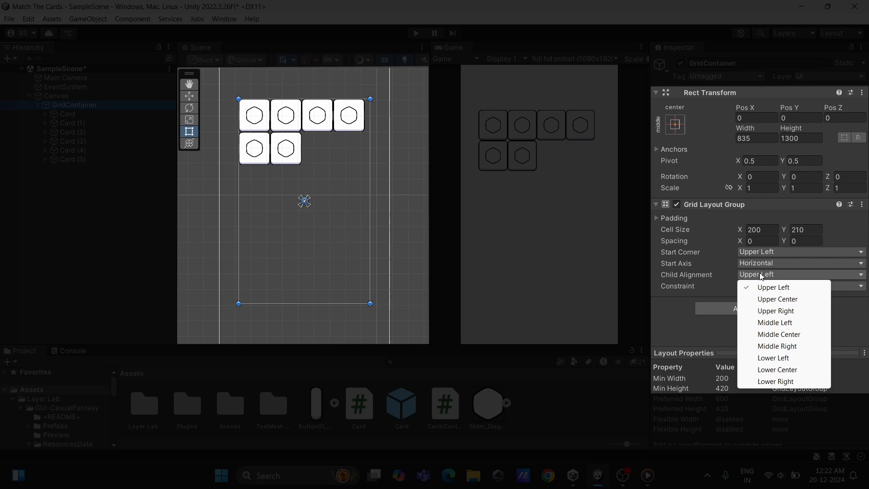
{"action": "left_click", "coordinate": [778, 334]}
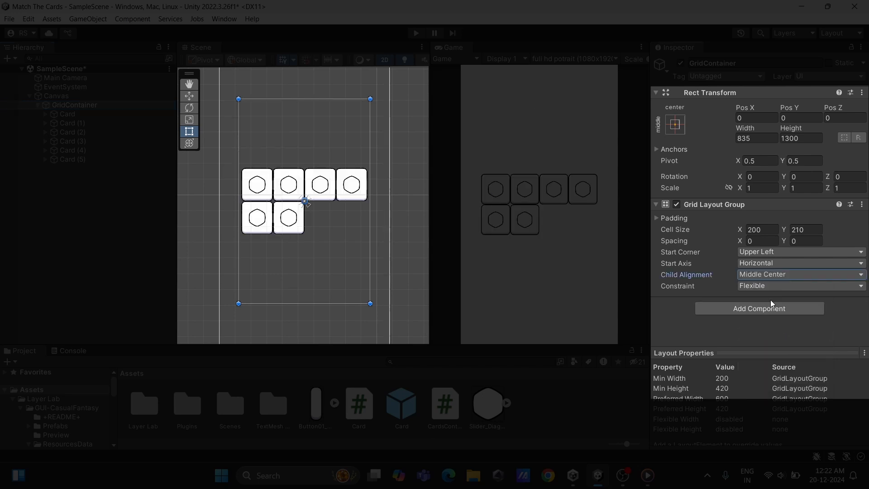
{"action": "left_click", "coordinate": [798, 285]}
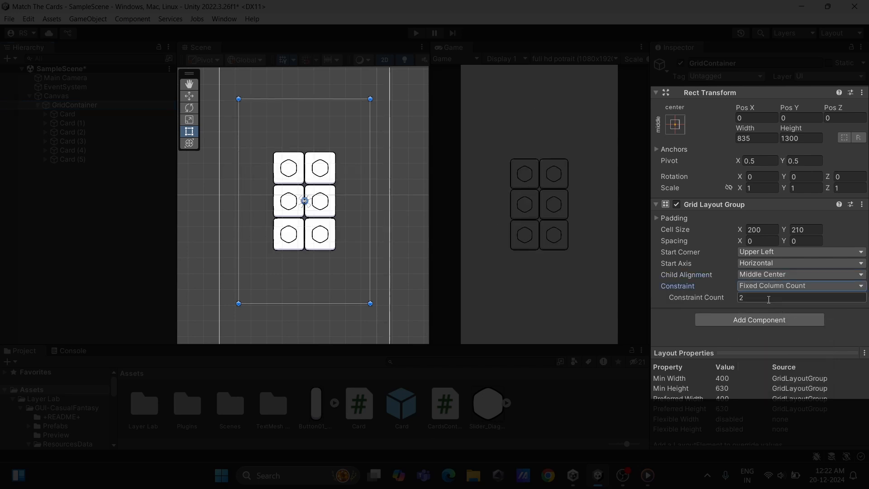
{"action": "type", "text": "3"}
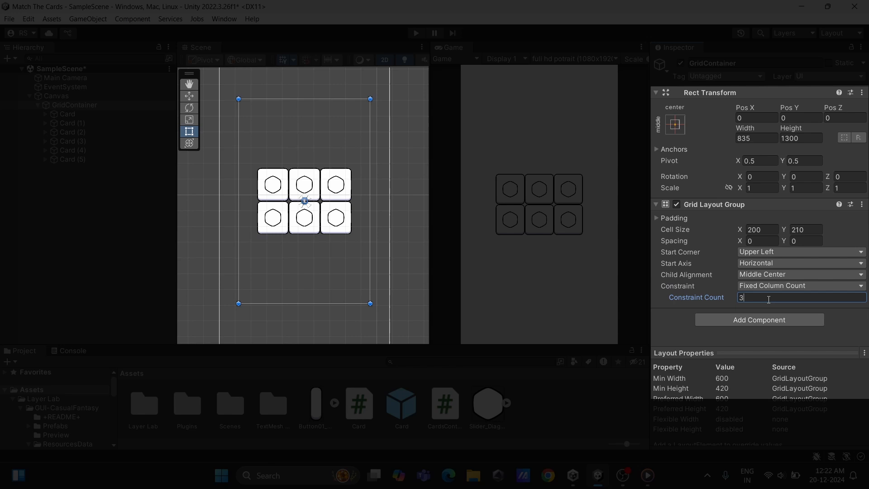
{"action": "type", "text": "30"}
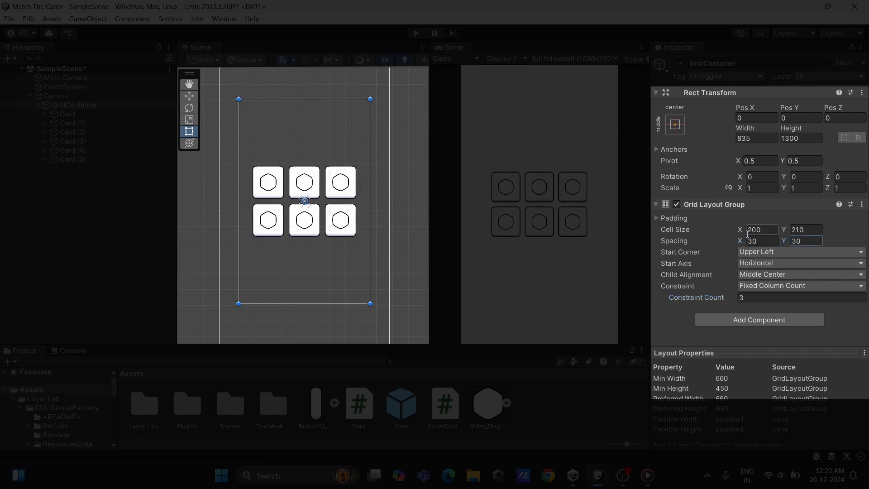
{"action": "left_click", "coordinate": [67, 114]}
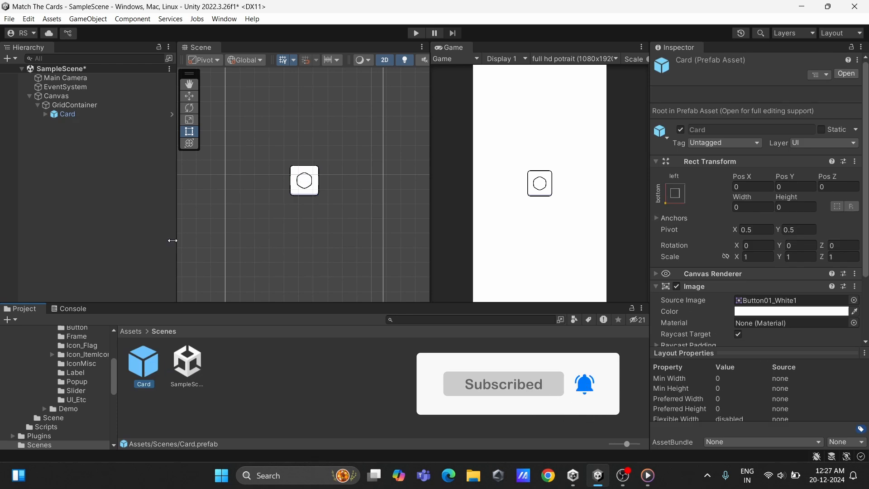
Remove the duplicate cards and save Card as a prefab in Assets > Scenes.
{"action": "left_click", "coordinate": [69, 115]}
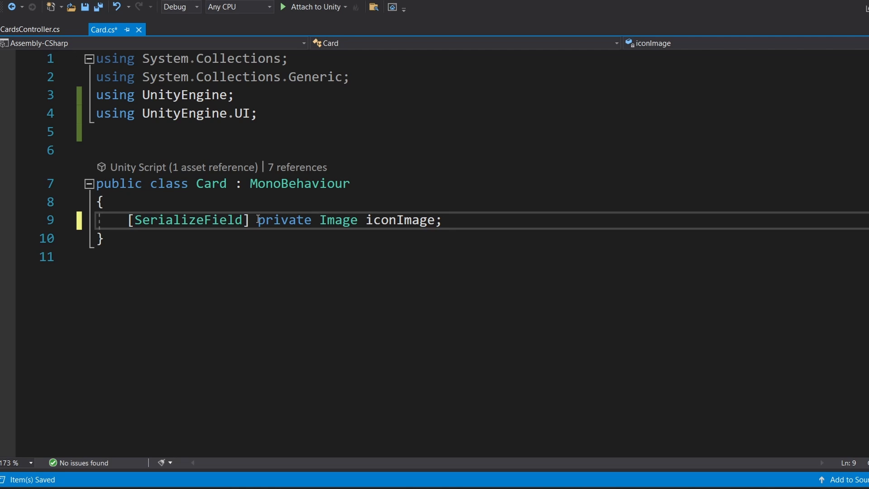
Declare public hiddenIconSprite, iconSprite and isSelected fields in the Card script.
{"action": "type", "text": "public"}
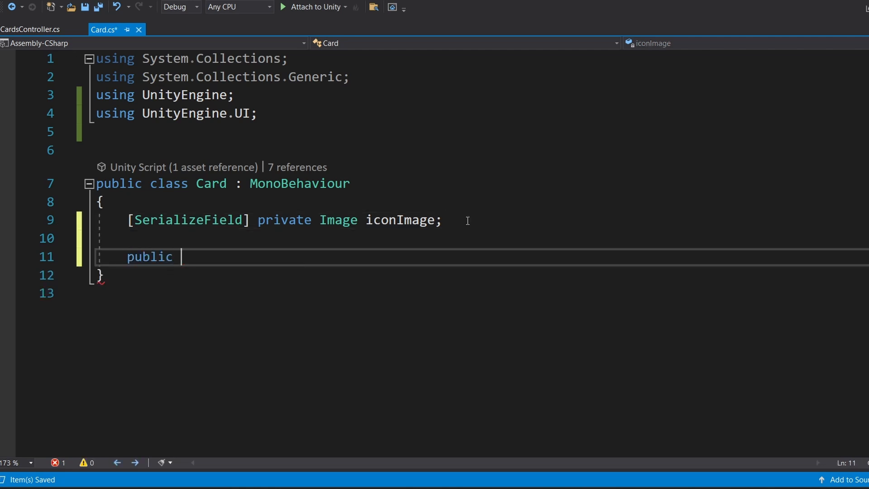
{"action": "type", "text": "Sprite hiddenIconSprite;"}
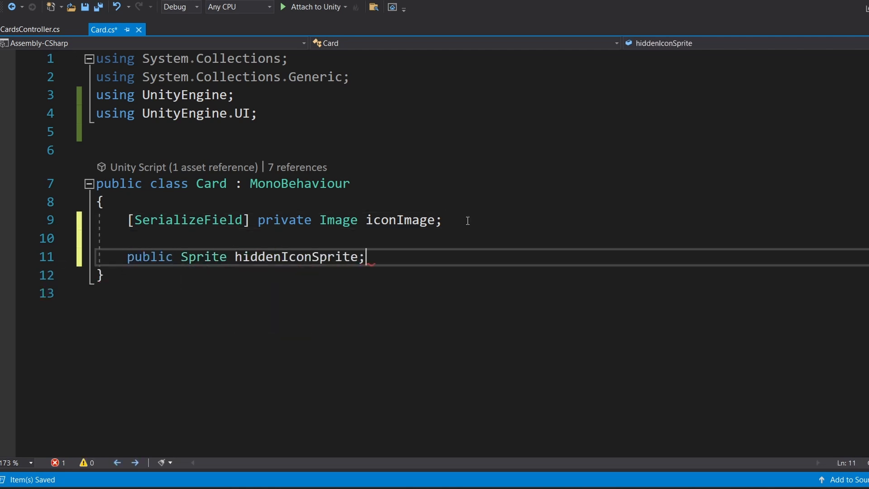
{"action": "type", "text": "public Sprite iconSprite;"}
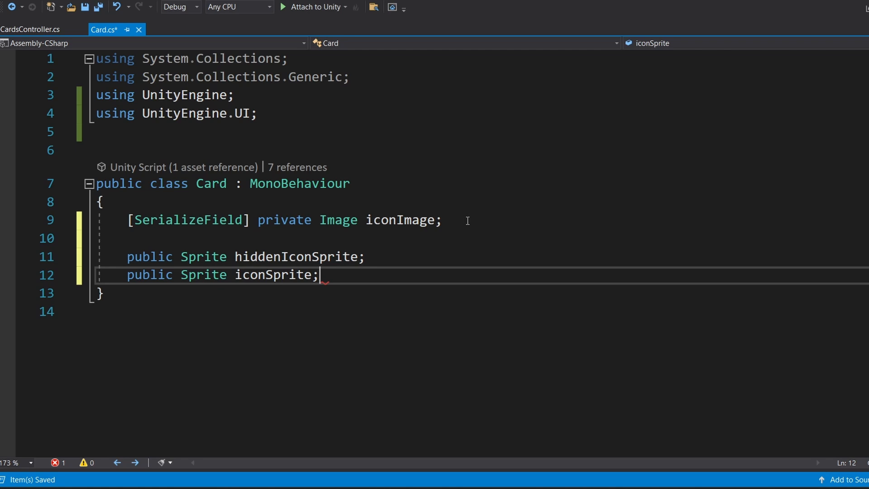
{"action": "type", "text": "public bool isSelected;"}
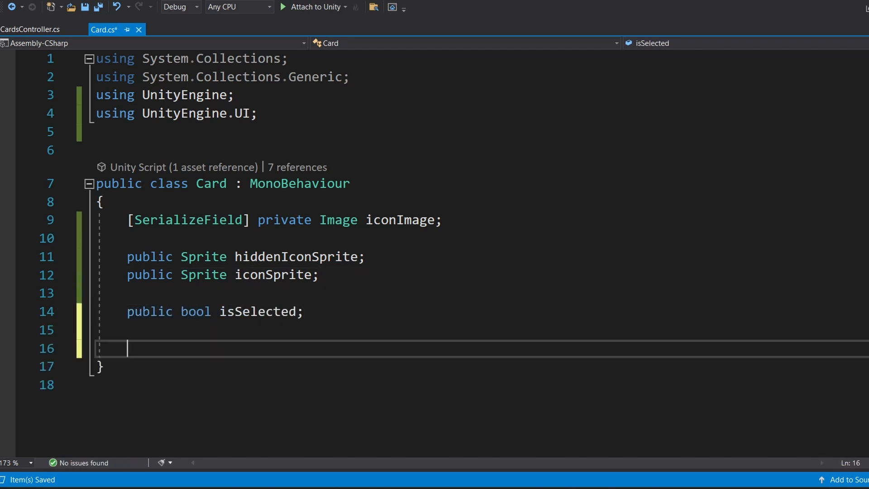
Write SetIconSprite, Show and Hide methods that swap iconImage.sprite and toggle isSelected.
{"action": "type", "text": "public"}
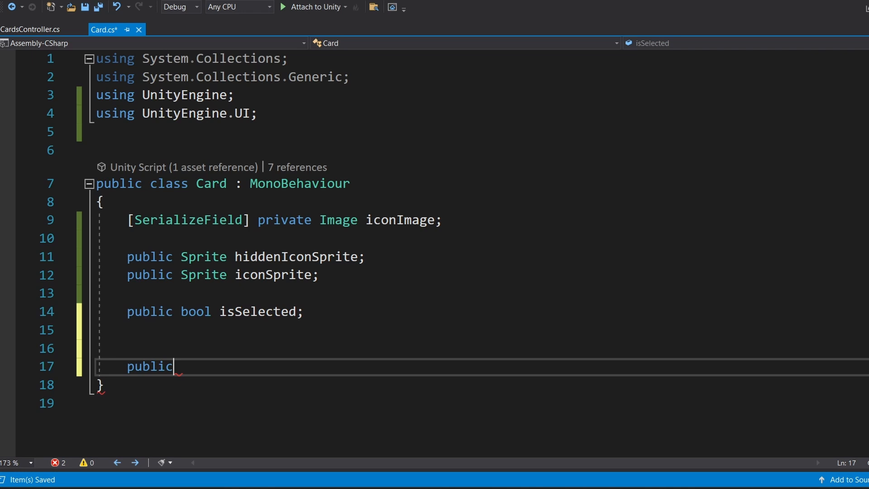
{"action": "type", "text": "iconsp"}
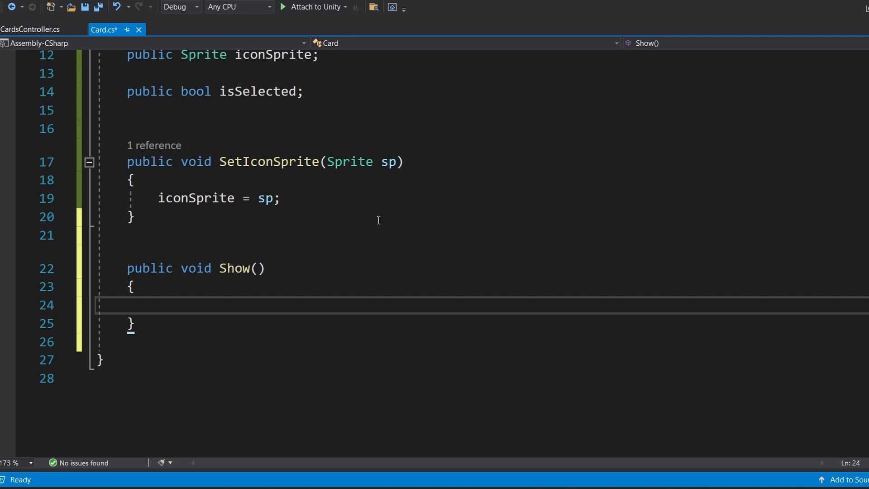
{"action": "type", "text": "iconImage.sprite = icon"}
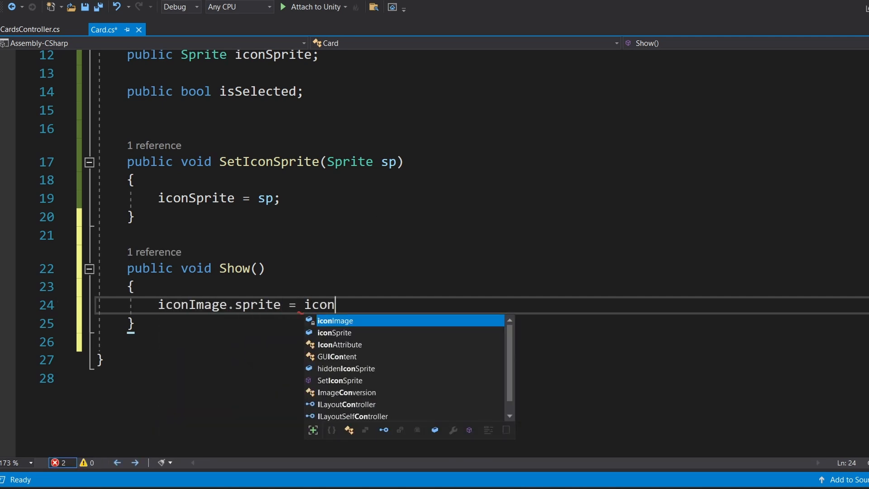
{"action": "type", "text": "Sprite;"}
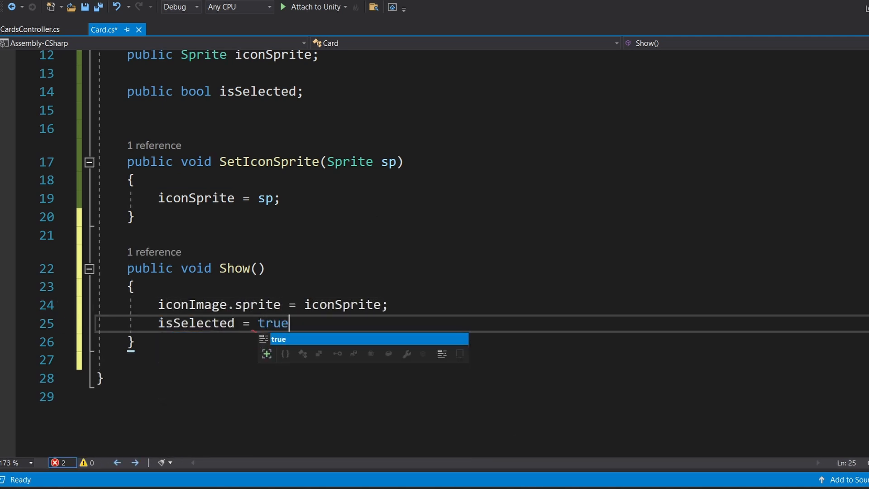
{"action": "type", "text": ";"}
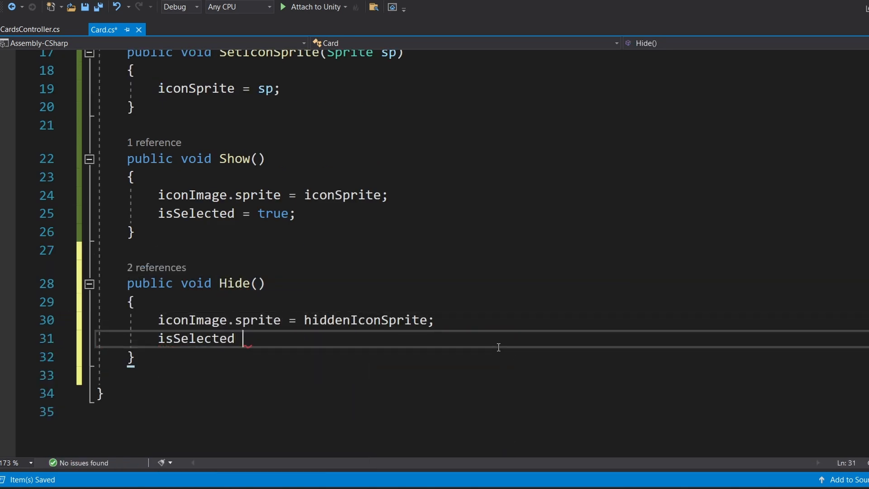
{"action": "type", "text": "= false;"}
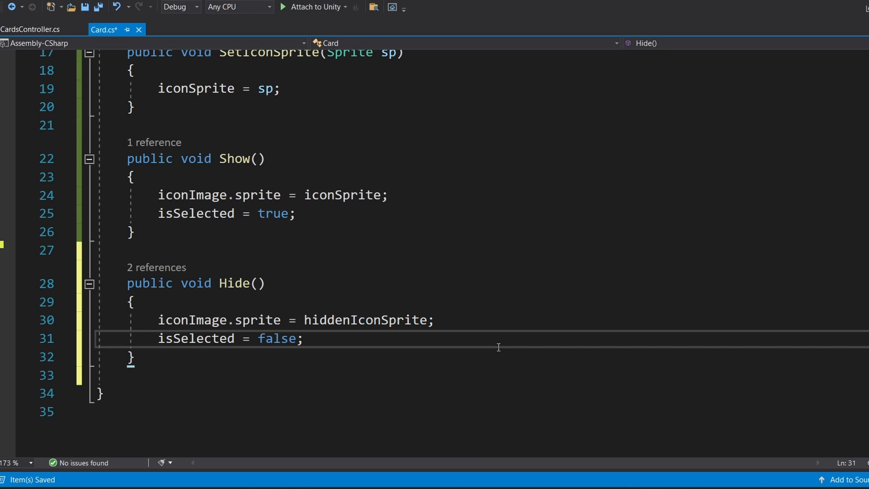
{"action": "left_click", "coordinate": [30, 29]}
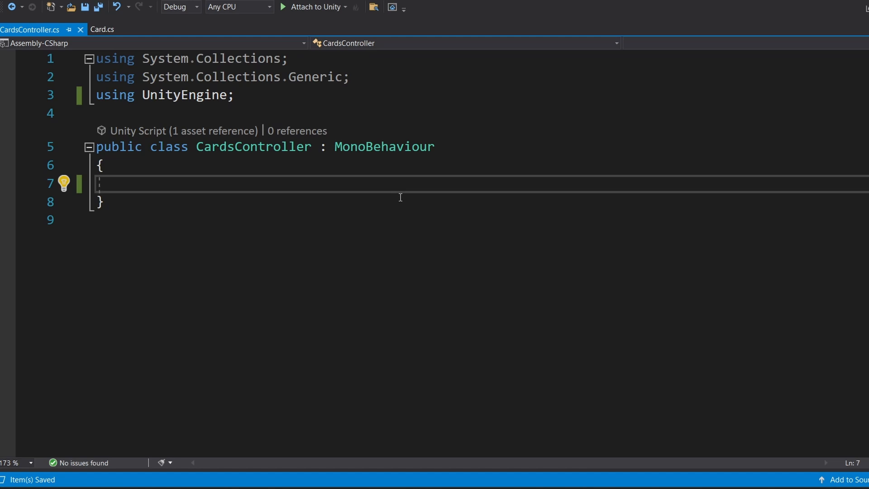
Declare sprites, spritePairs and cardPrefab fields; write PrepareSprites adding each sprite twice to spritePairs.
{"action": "type", "text": "[SerializeField] Sprite[] sprites;"}
{"action": "type", "text": "private"}
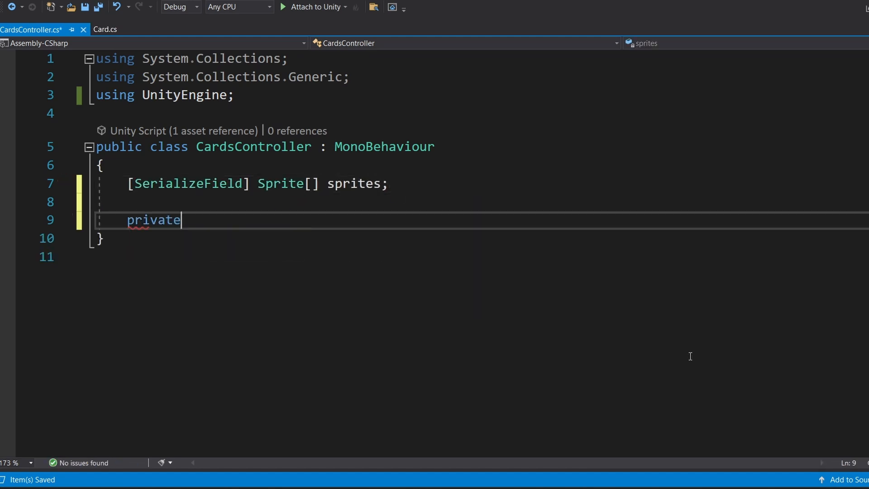
{"action": "type", "text": "List<Sprite> spritePairs;"}
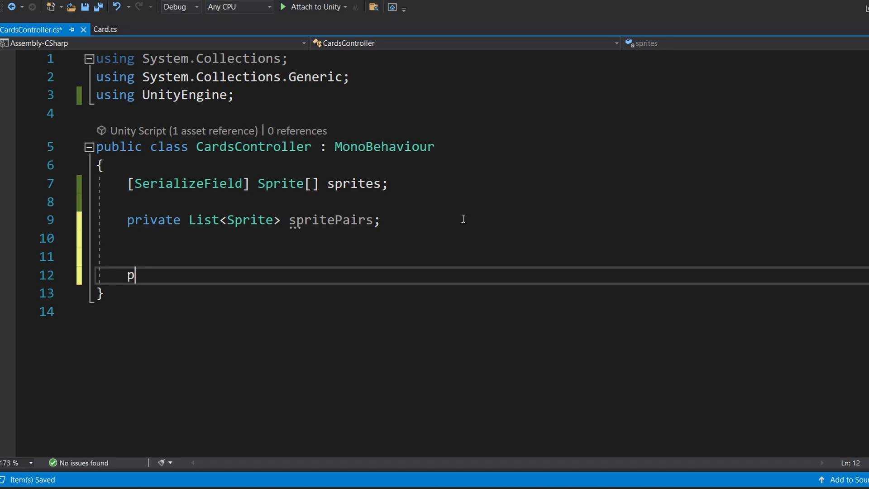
{"action": "type", "text": "rivate void PrepareSprites()"}
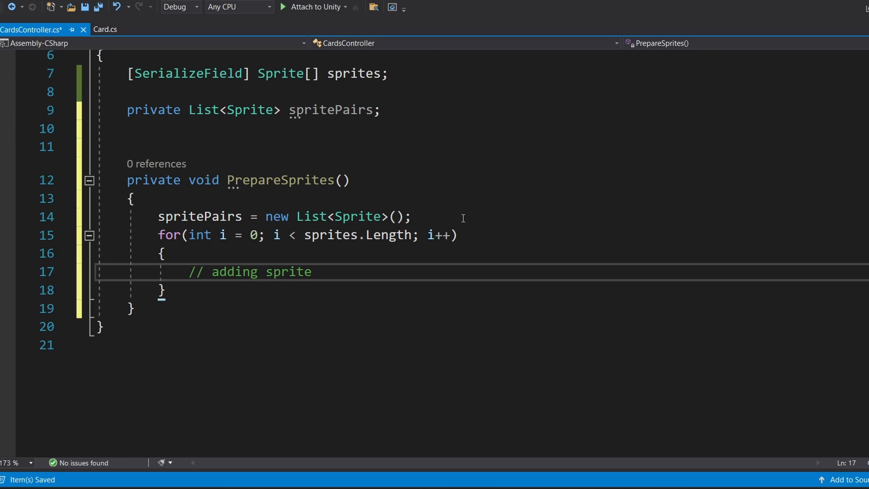
{"action": "type", "text": "spritePairs.Add(sprites"}
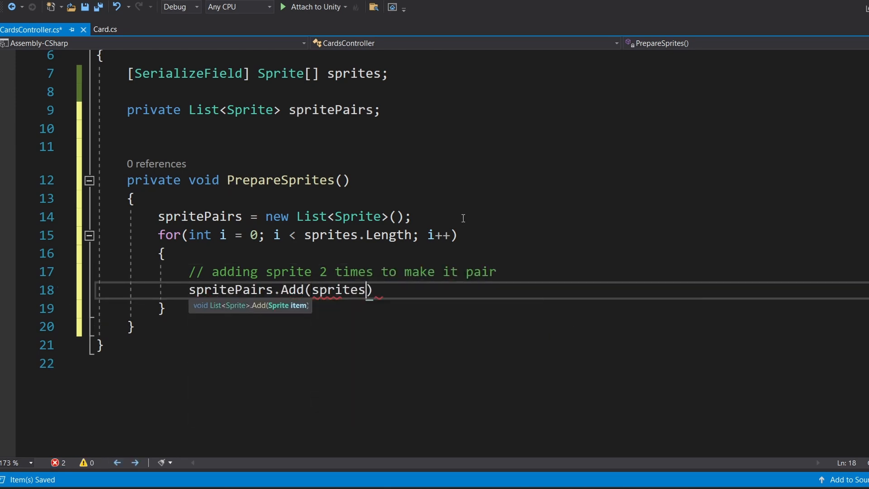
{"action": "type", "text": "[i]);"}
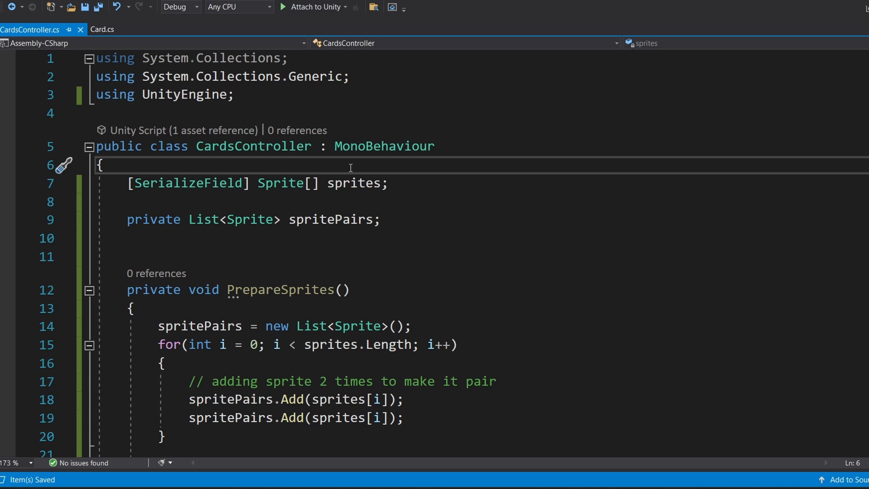
{"action": "type", "text": "[SerializeField] Card cardP"}
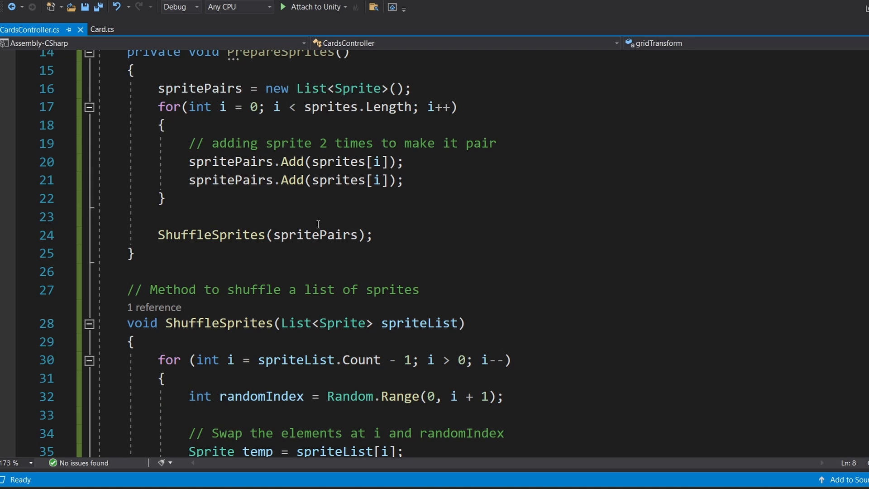
Write CreateCards instantiating a card per pair with SetIconSprite(spritePairs[i]), then edit Start.
{"action": "type", "text": "void CreateCards()"}
{"action": "type", "text": "Card card = Instantiate(cardPrefab, gridTransform);"}
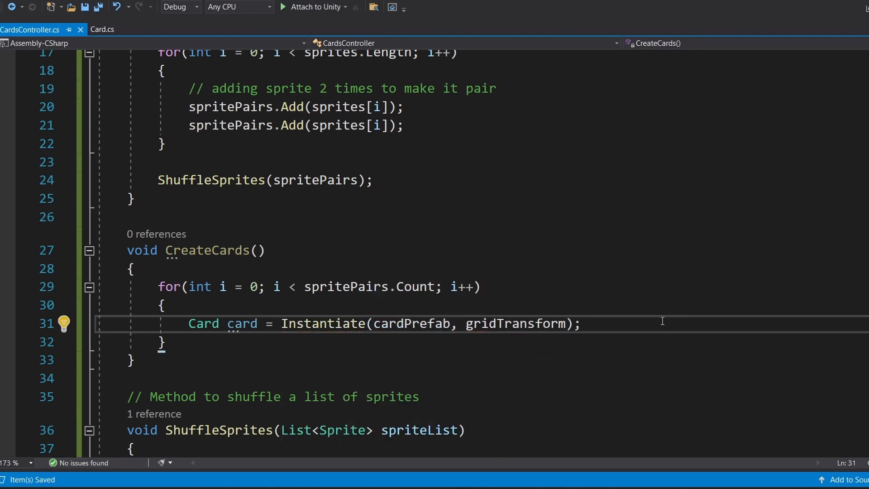
{"action": "type", "text": "card.SetIconSprite("}
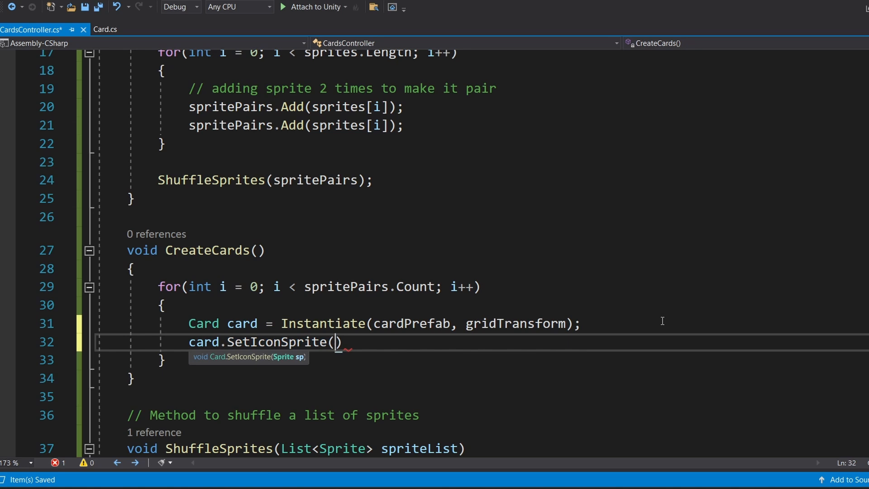
{"action": "type", "text": "spritePairs[]"}
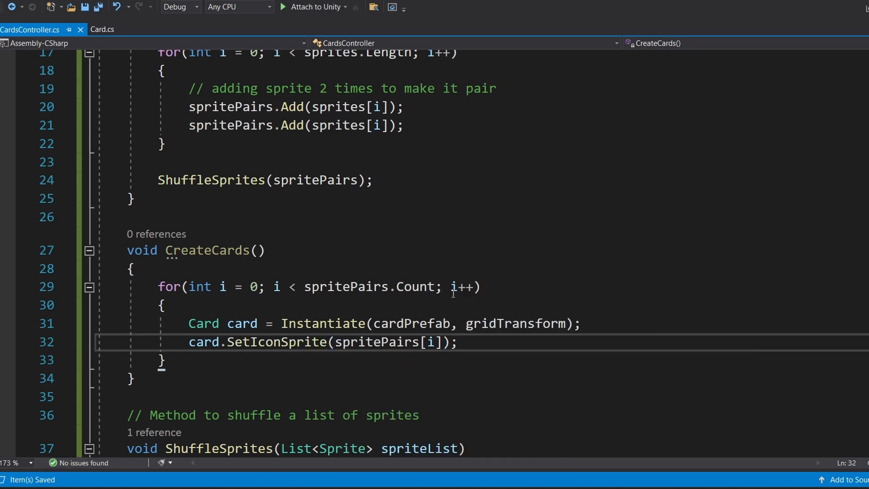
{"action": "type", "text": "start"}
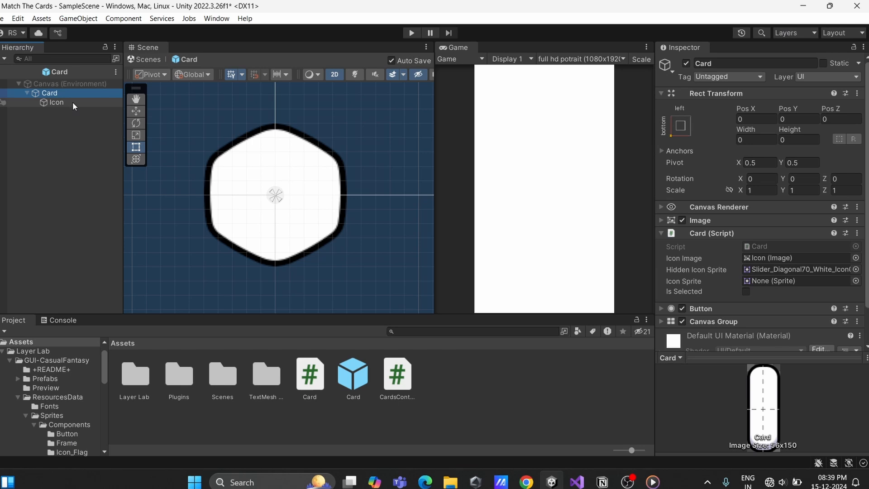
Ping the Hidden Icon Sprite field and select the white hexagon Slider sprite.
{"action": "left_click", "coordinate": [795, 258]}
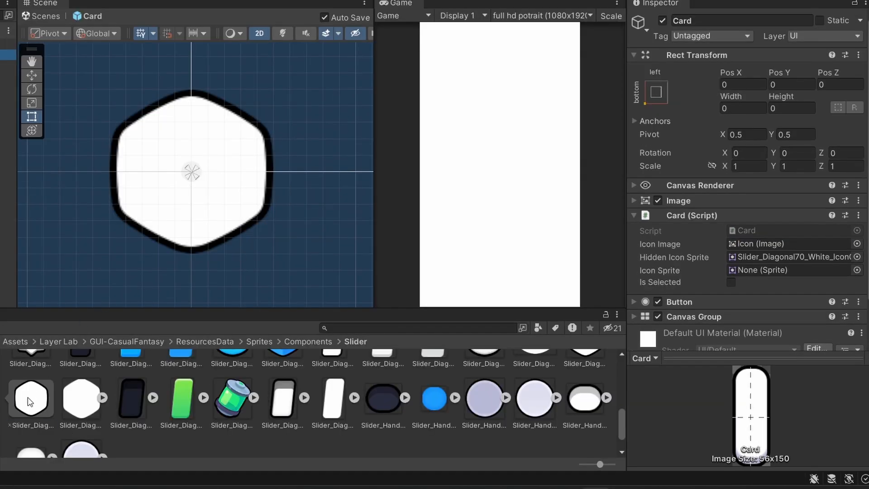
{"action": "left_click", "coordinate": [793, 257]}
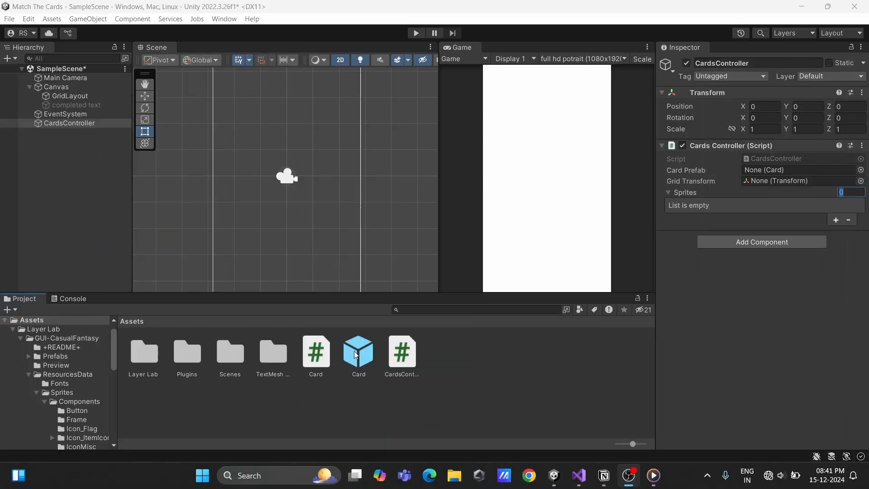
Drag the Card prefab into the CardsController's Card Prefab field.
{"action": "left_click_drag", "start_coordinate": [358, 352], "coordinate": [798, 170]}
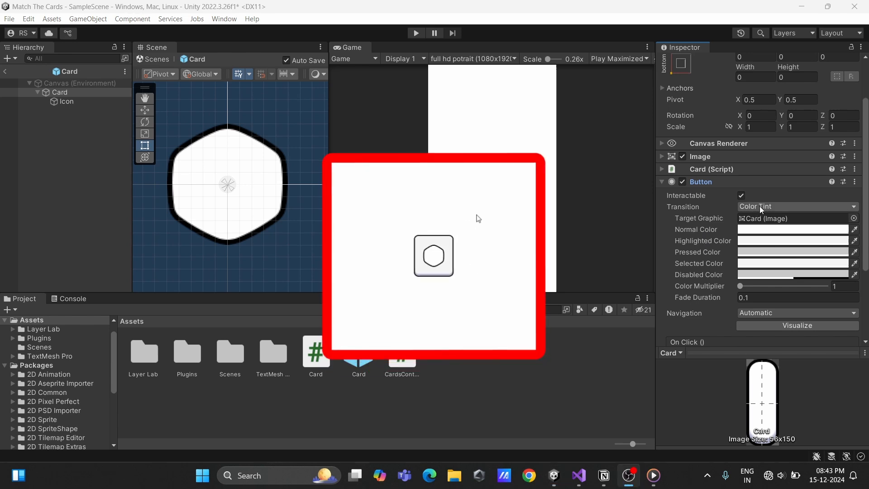
Inspect the Card prefab's Button transition and colours, then return to Visual Studio.
{"action": "left_click", "coordinate": [797, 206]}
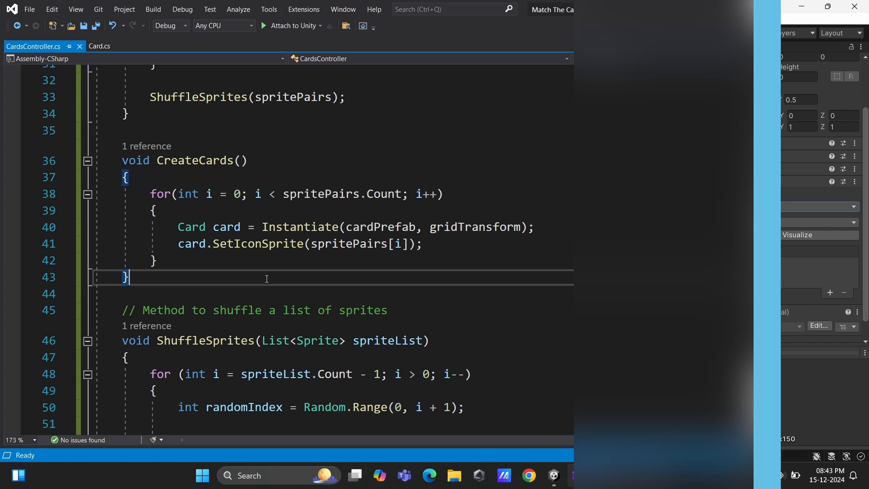
Write SetSelected(Card card) in CardsController, calling card.Show() when the card isn't selected.
{"action": "type", "text": "public void"}
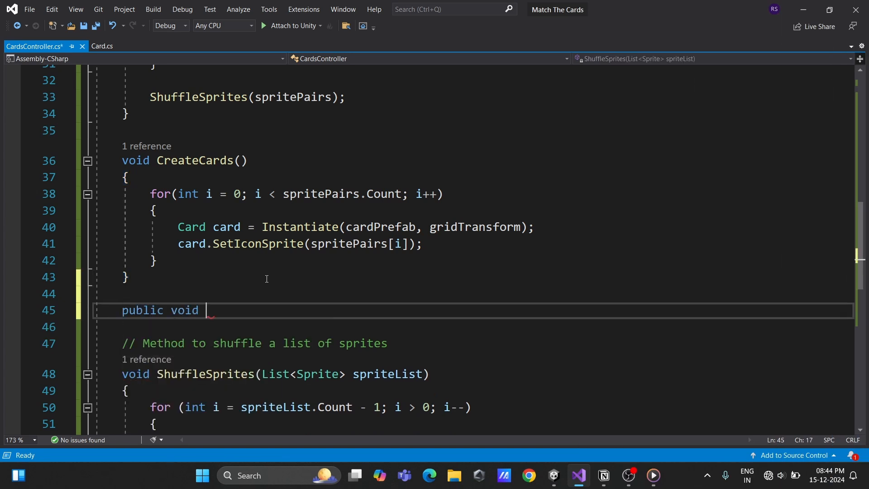
{"action": "type", "text": "SetSelected(Card card)"}
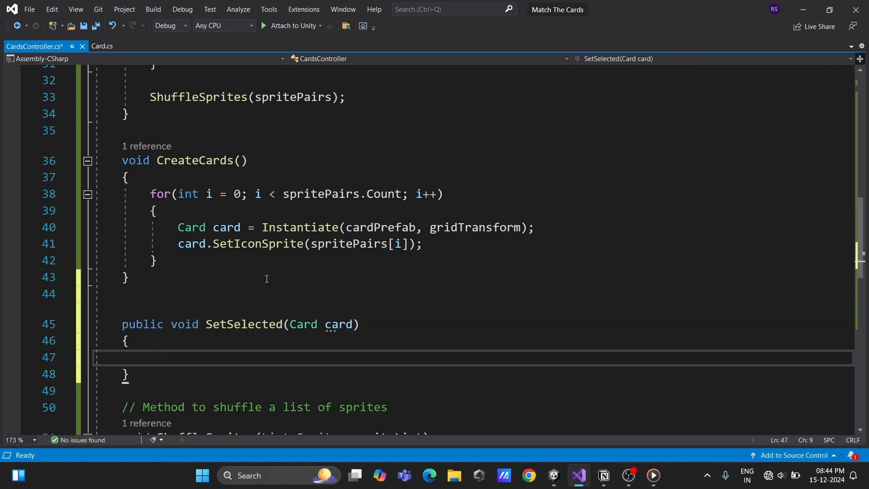
{"action": "type", "text": "if (card.isSelected==false)"}
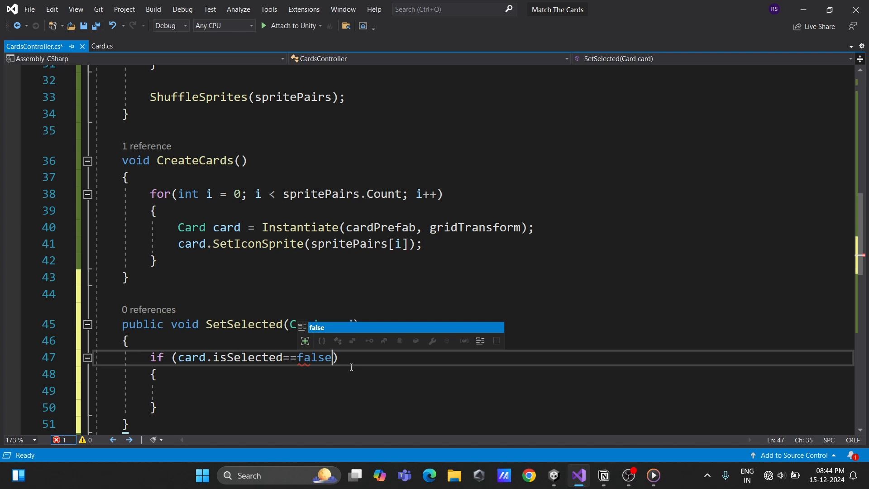
{"action": "type", "text": "card."}
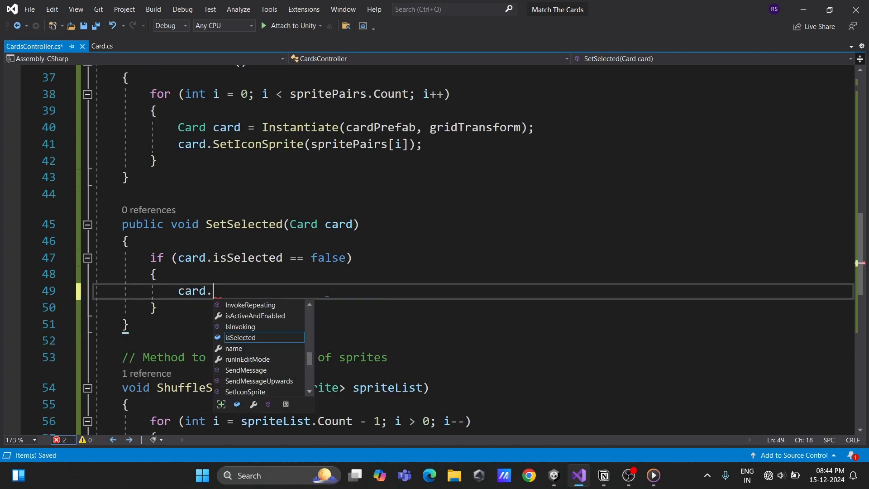
{"action": "type", "text": "Show();"}
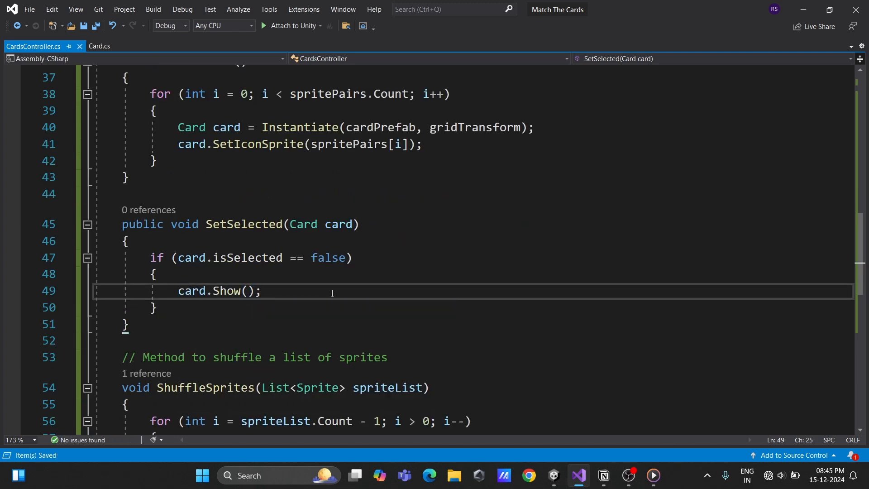
Give Card a controller field and OnCardClick calling controller.SetSelected, then assign card.controller in CreateCards.
{"action": "left_click", "coordinate": [100, 46]}
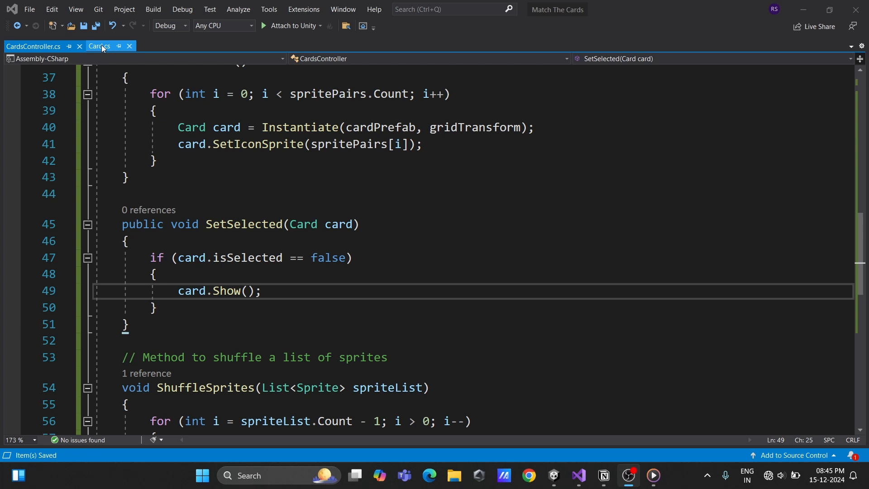
{"action": "left_click", "coordinate": [99, 46]}
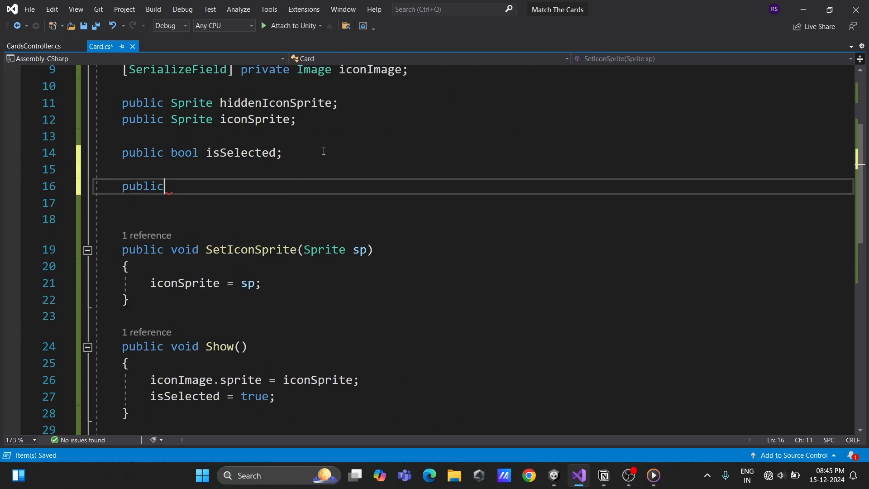
{"action": "type", "text": "CardsController controller;"}
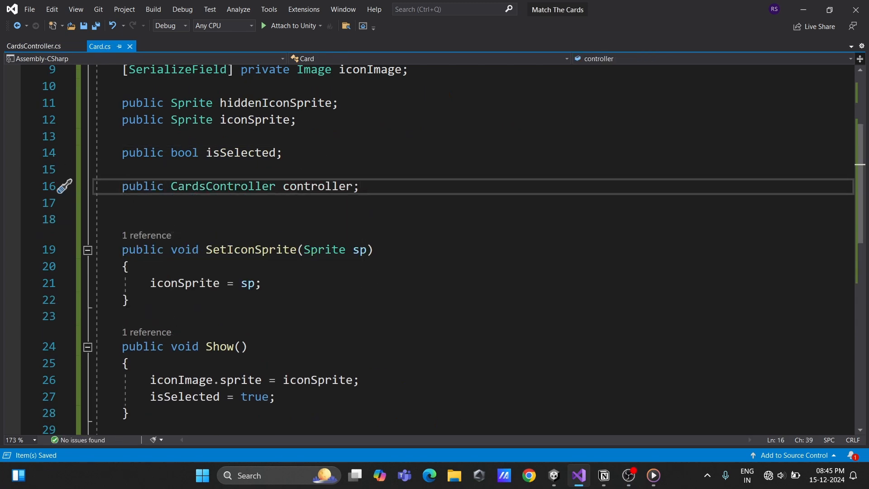
{"action": "type", "text": "public void OnCardClick("}
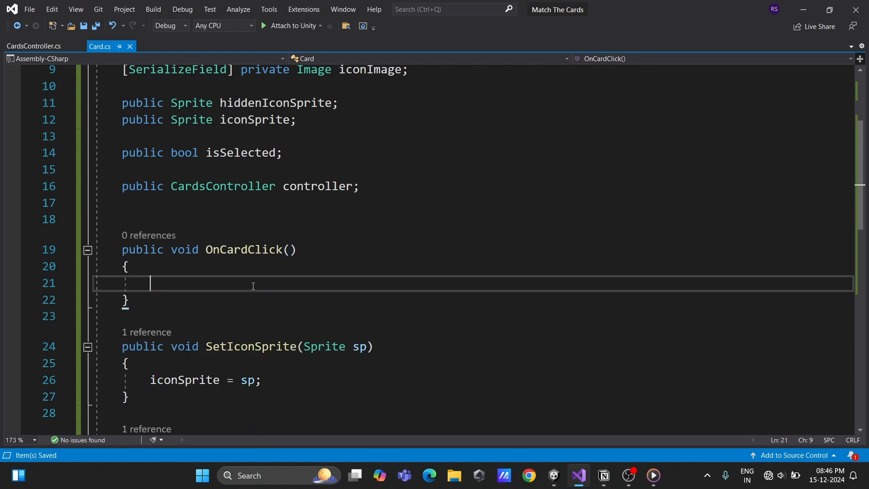
{"action": "type", "text": "controller.SetSelected("}
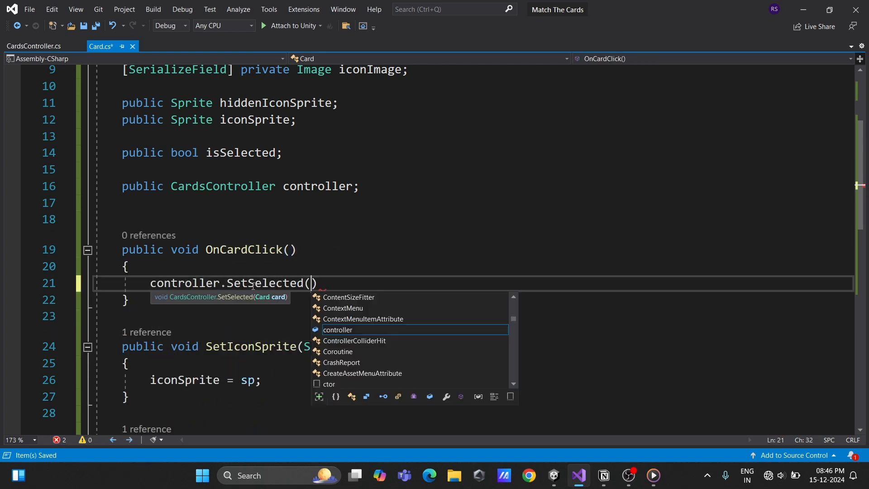
{"action": "left_click", "coordinate": [34, 46]}
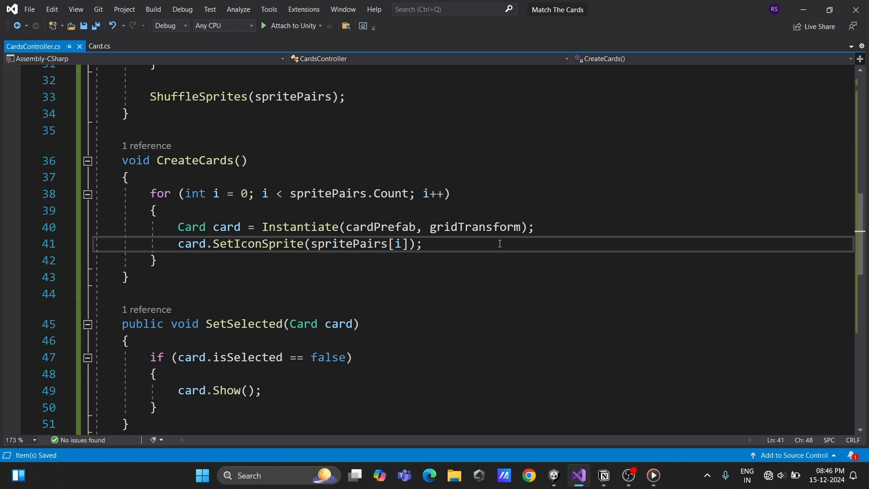
{"action": "type", "text": "card.cont"}
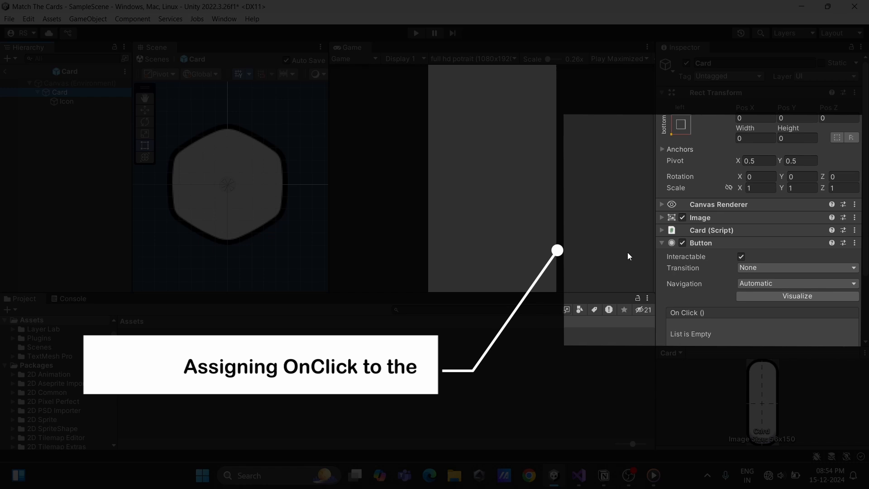
Add an On Click entry to the Card prefab's Button, targeting the Card object.
{"action": "left_click", "coordinate": [830, 272]}
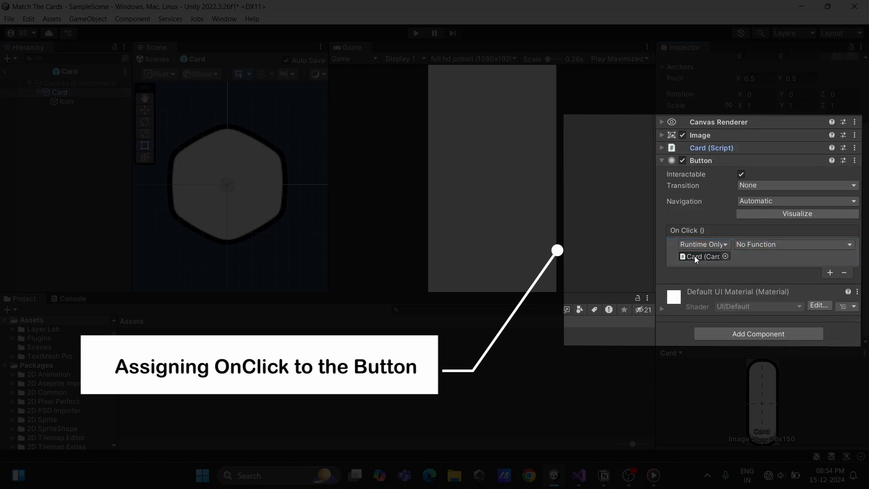
{"action": "left_click", "coordinate": [794, 244]}
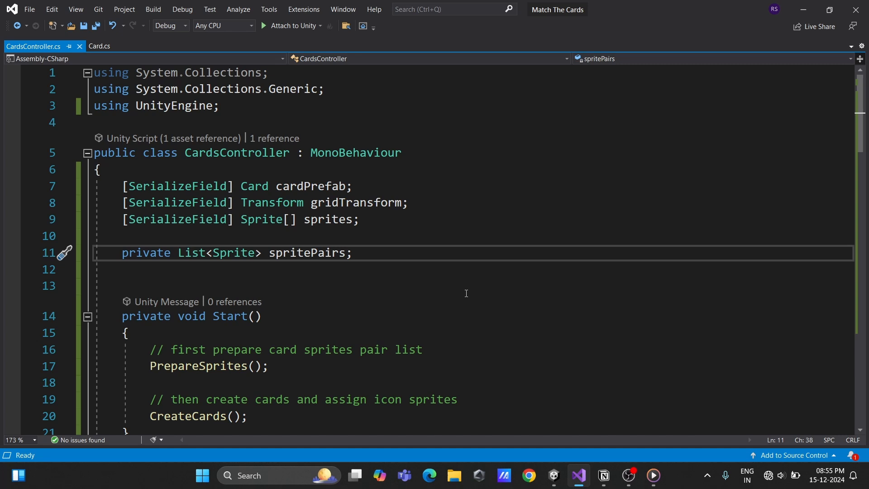
Store firstSelected and secondSelected in SetSelected, and add a CheckMatching coroutine waiting 0.3 seconds.
{"action": "type", "text": "Card firstSelected;"}
{"action": "type", "text": "Card secondSelected;"}
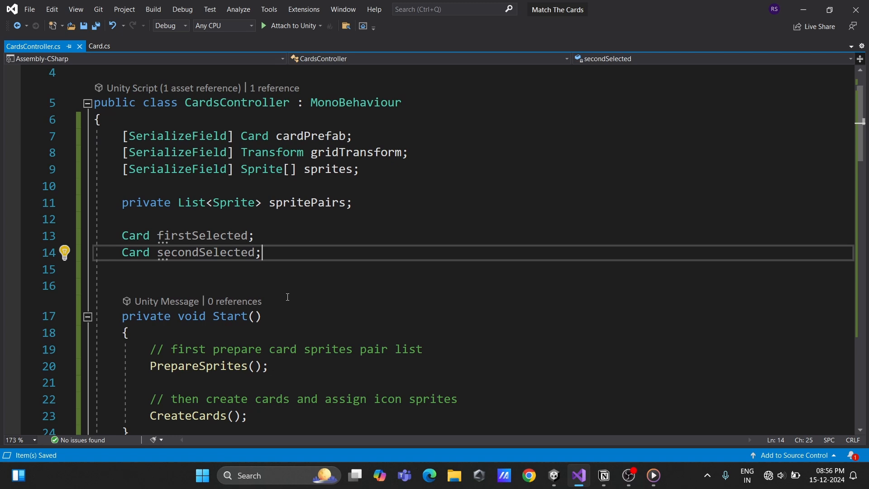
{"action": "type", "text": "if (firstSelected == null"}
{"action": "type", "text": "return;"}
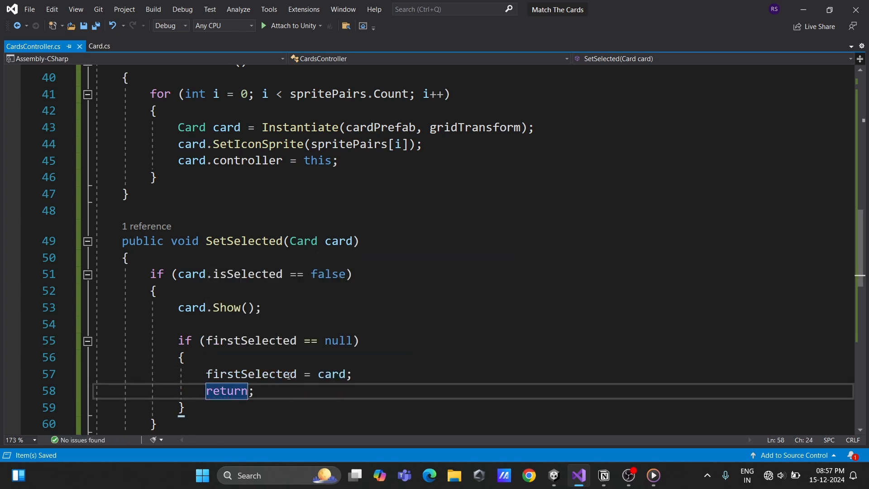
{"action": "type", "text": "if(secondSelected == null"}
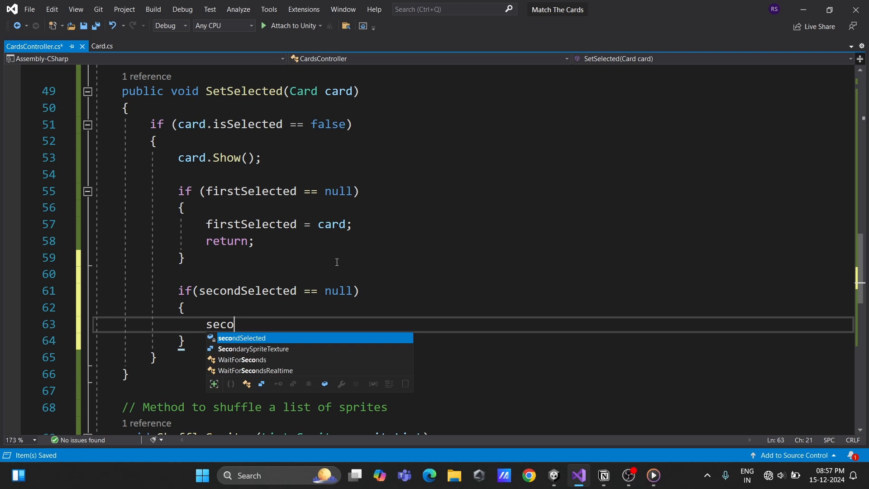
{"action": "type", "text": "ndSelected = card;"}
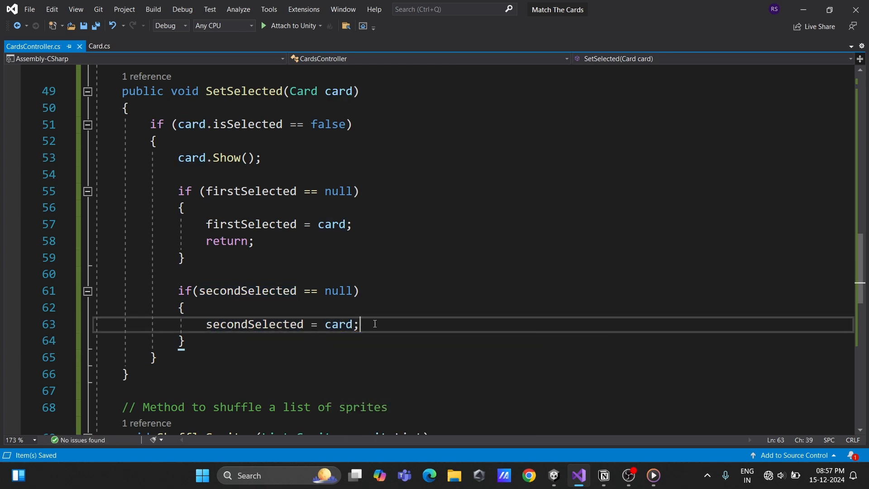
{"action": "type", "text": "IEnumerator CheckMatching(Card a, Card b"}
{"action": "type", "text": "yield return "}
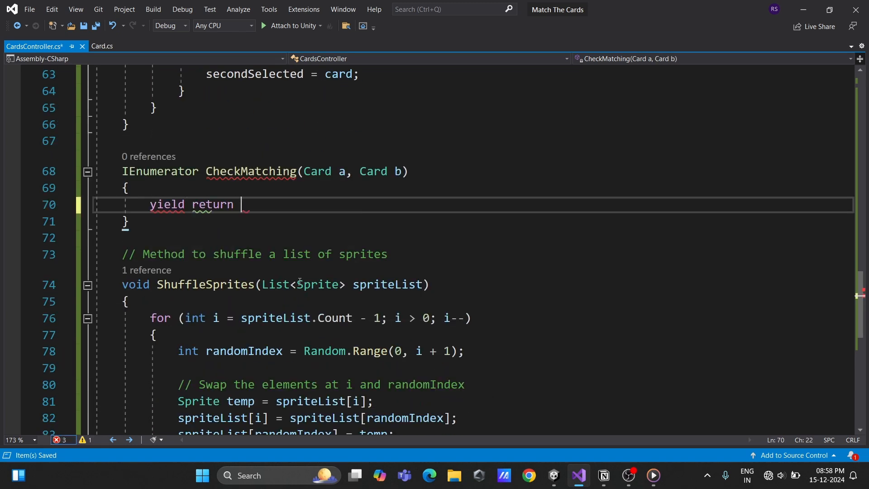
{"action": "type", "text": "new WaitForSeconds(0.3f);"}
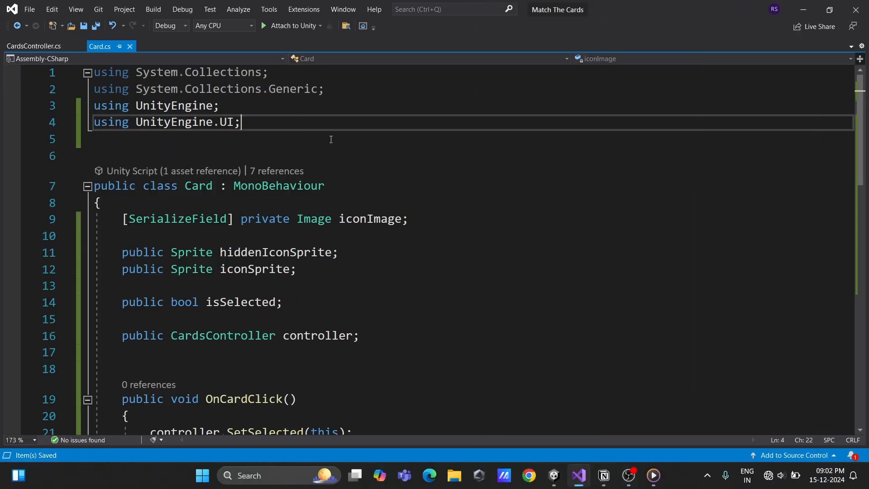
Import PrimeTween and rotate cards in Show/Hide, swapping the sprite after a 0.1s delay, then stop the test.
{"action": "type", "text": "using P"}
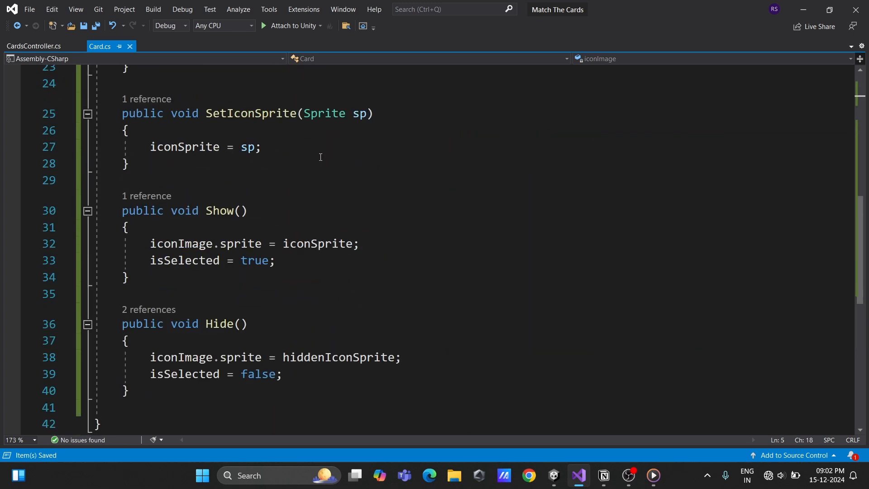
{"action": "type", "text": "Tween.Rotation(transform, // the target"}
{"action": "type", "text": "Tween.Delay"}
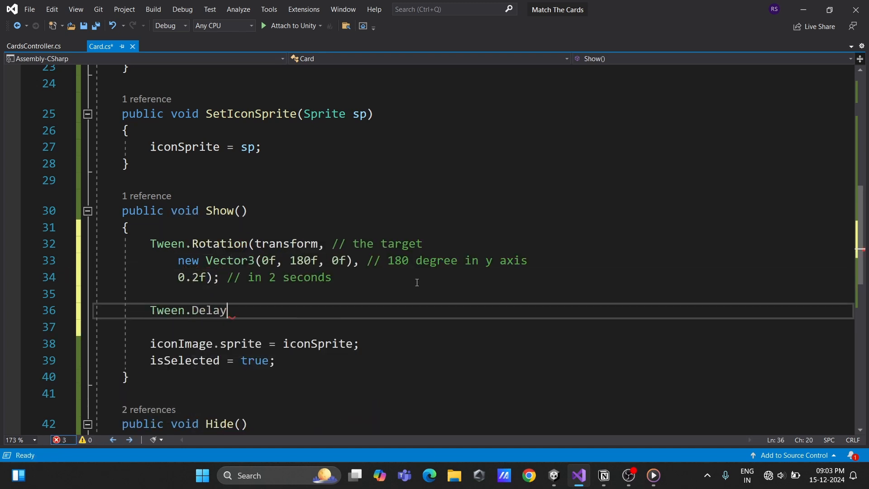
{"action": "type", "text": "(0.1f, ()=> iconImage.sprite = iconSprite);"}
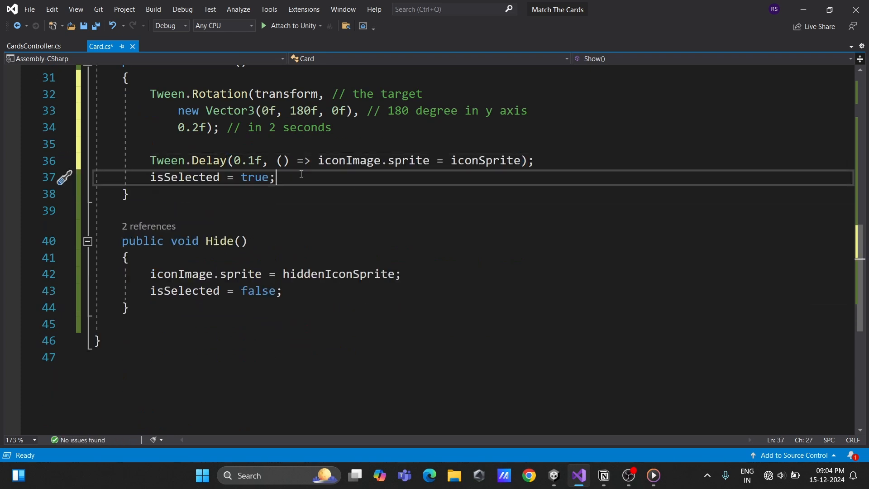
{"action": "type", "text": "Tween.Rotation(transform,"}
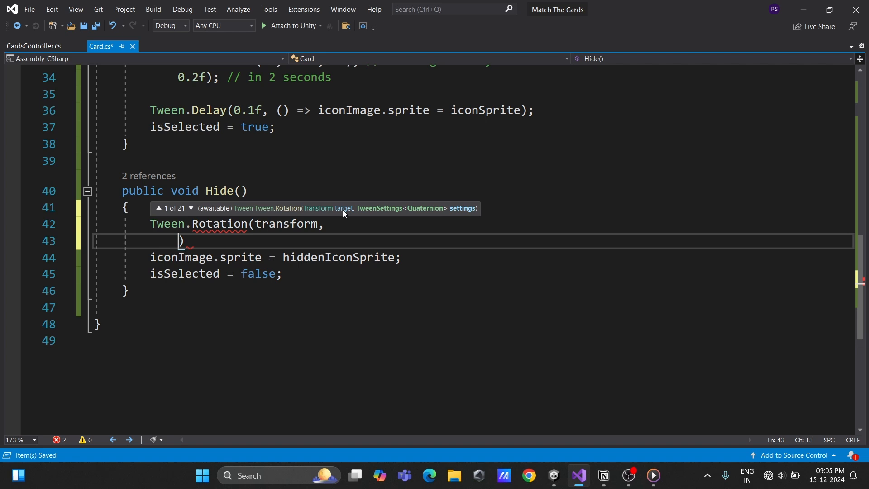
{"action": "type", "text": "new Vector3(0f,0f,0f),"}
{"action": "type", "text": "Tween"}
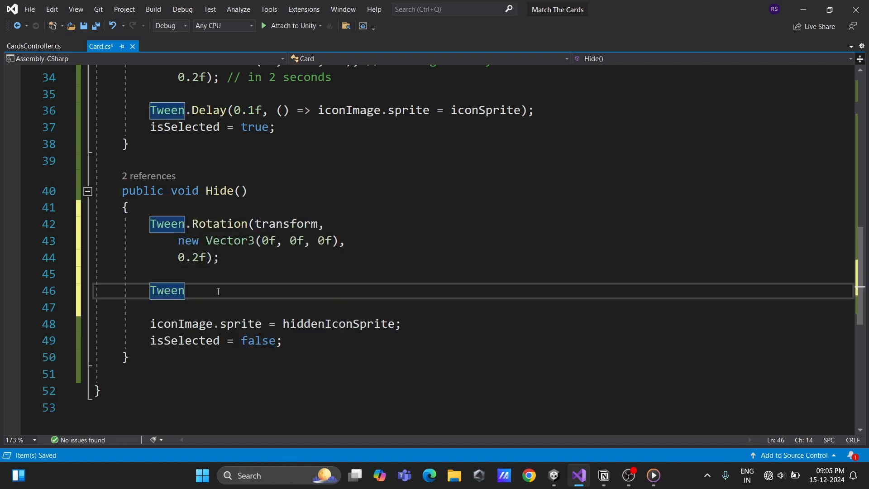
{"action": "type", "text": ".Delay(0.1f,())"}
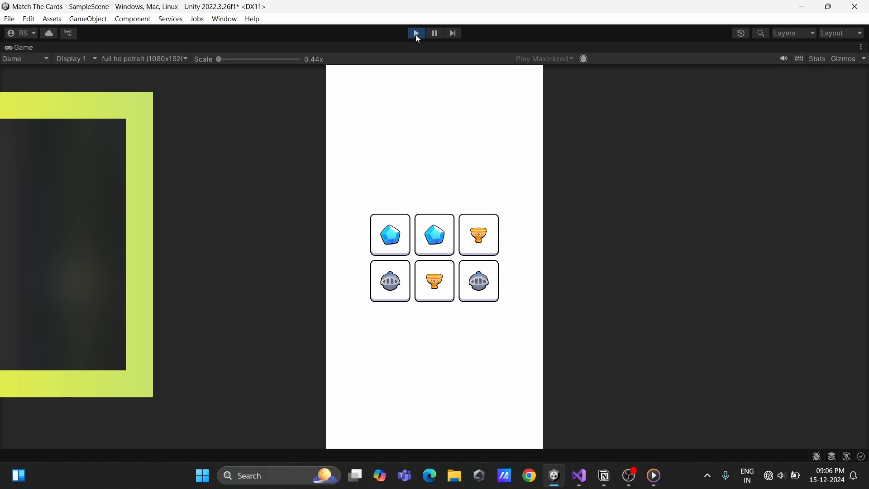
{"action": "left_click", "coordinate": [578, 479]}
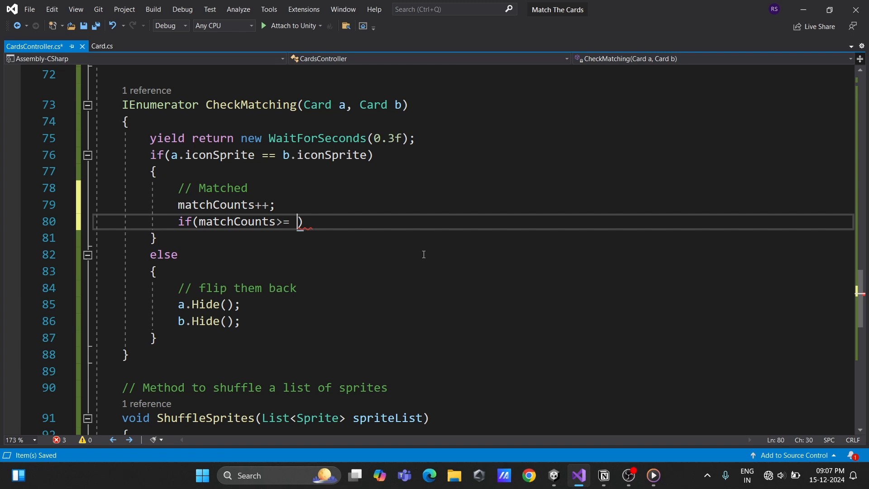
When matchCounts reaches spritePairs.Count/2, chain grid scale tweens to 1.2x and back to one.
{"action": "type", "text": "spritePairs.Count/2f"}
{"action": "type", "text": "PrimeTween.Sequence.Create("}
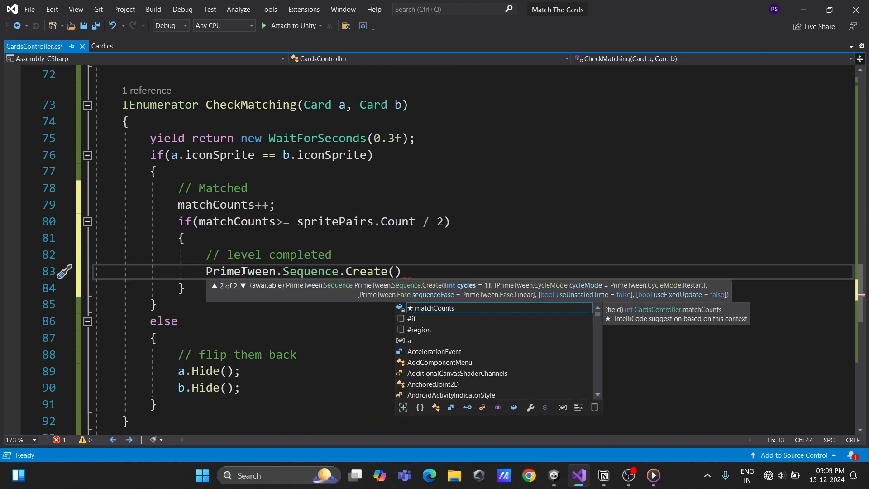
{"action": "type", "text": ".Chain(PrimeTween.Tween.scale(gridTransform,Vector3.one"}
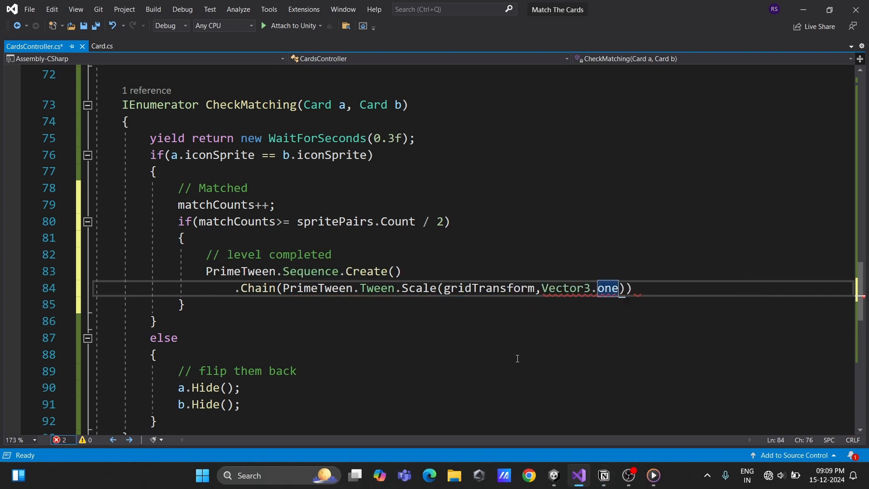
{"action": "type", "text": "*1.2f, 0.2f, ease"}
{"action": "type", "text": ".Chain(PrimeTween.Tween.Scale("}
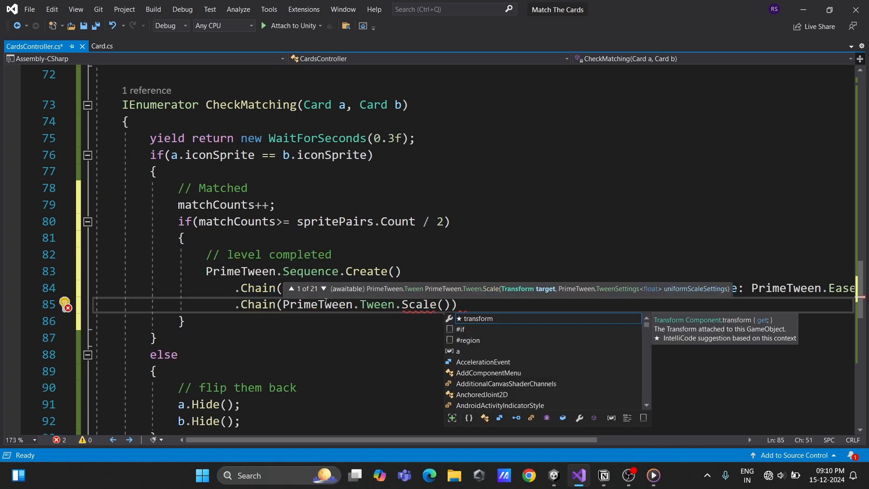
{"action": "type", "text": "gridTransform,Vector3.one, 0.1f)"}
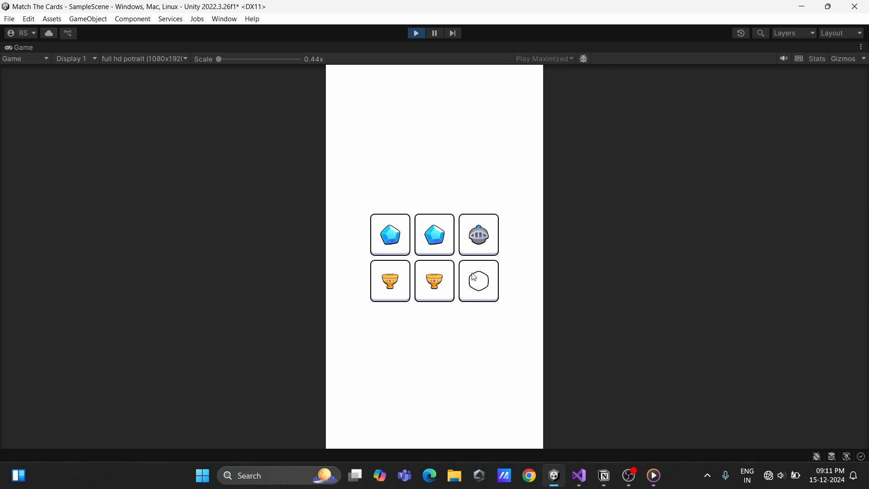
Flip two cards in the running game to test the flip animation and matching.
{"action": "left_click", "coordinate": [478, 280]}
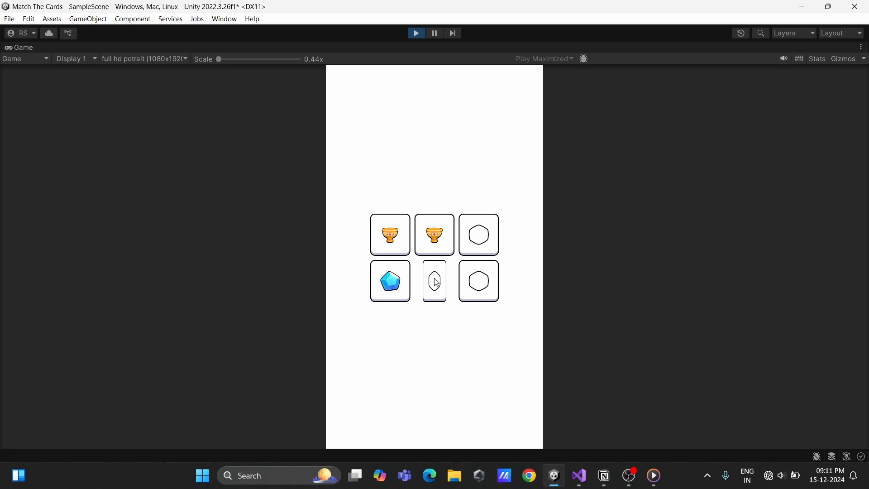
{"action": "left_click", "coordinate": [434, 281]}
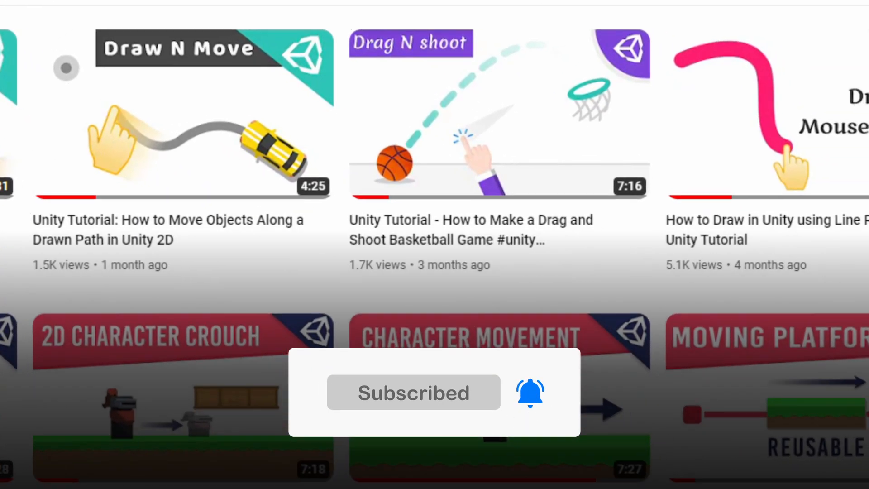
{"action": "scroll", "scroll_direction": "down", "scroll_amount": 3}
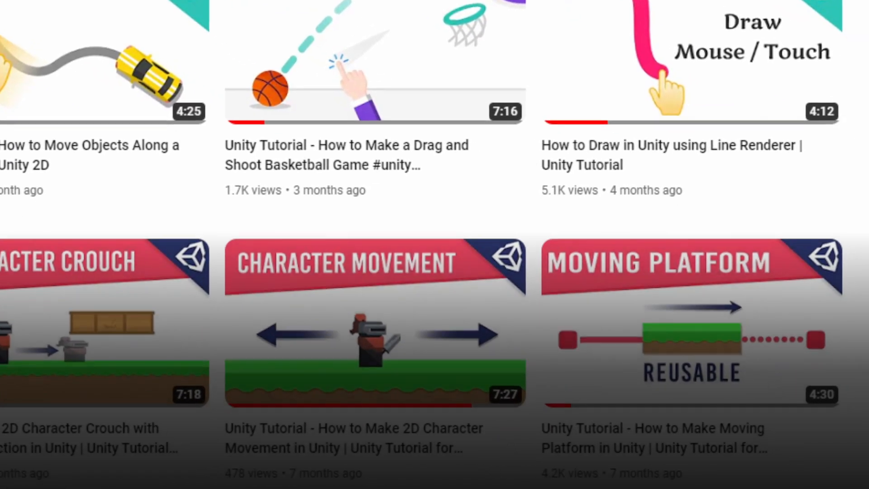